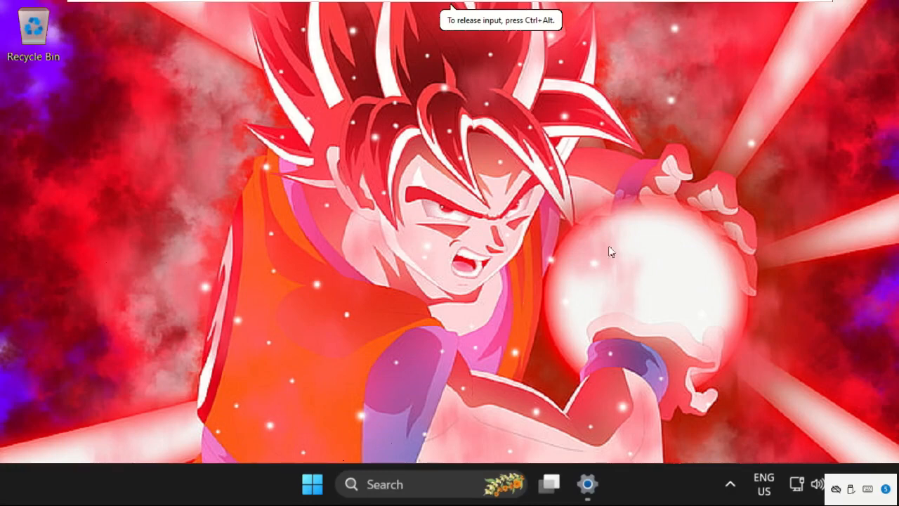
{"action": "mouse_move", "coordinate": [427, 270]}
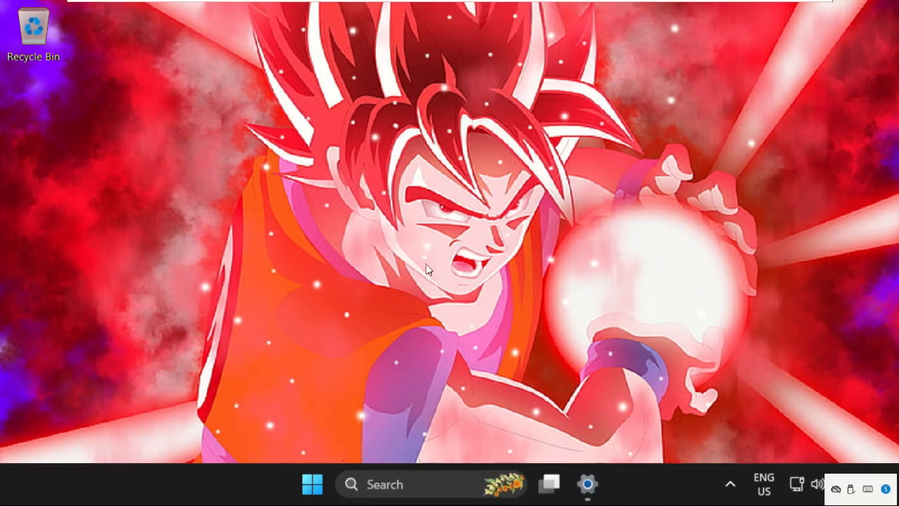
{"action": "mouse_move", "coordinate": [427, 263]}
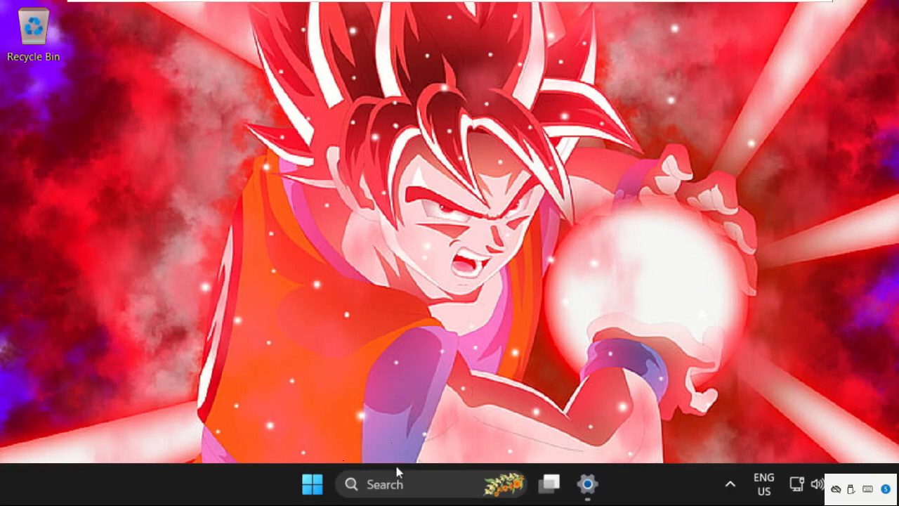
- Launch File Explorer from taskbar Search, landing on This PC
{"action": "type", "text": "File Explorer"}
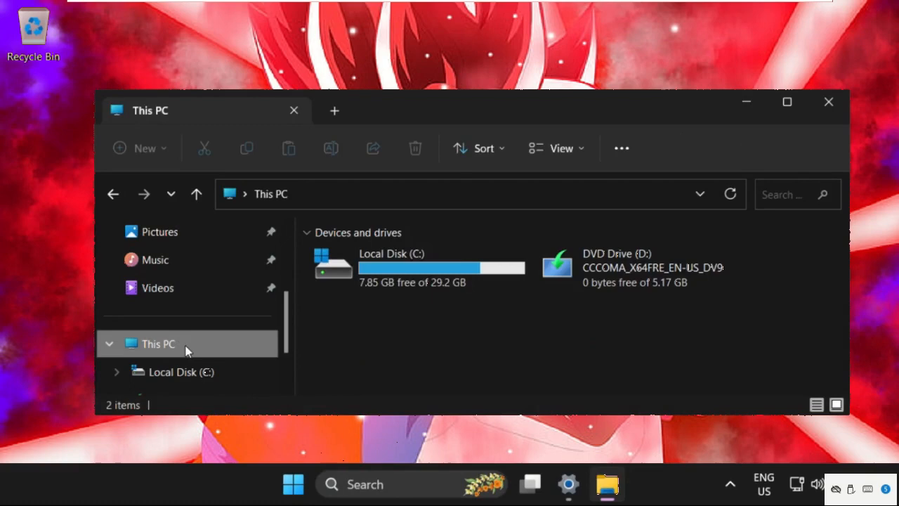
- Reach System Properties' Advanced tab via This PC Properties and Advanced system settings
{"action": "right_click", "coordinate": [158, 344]}
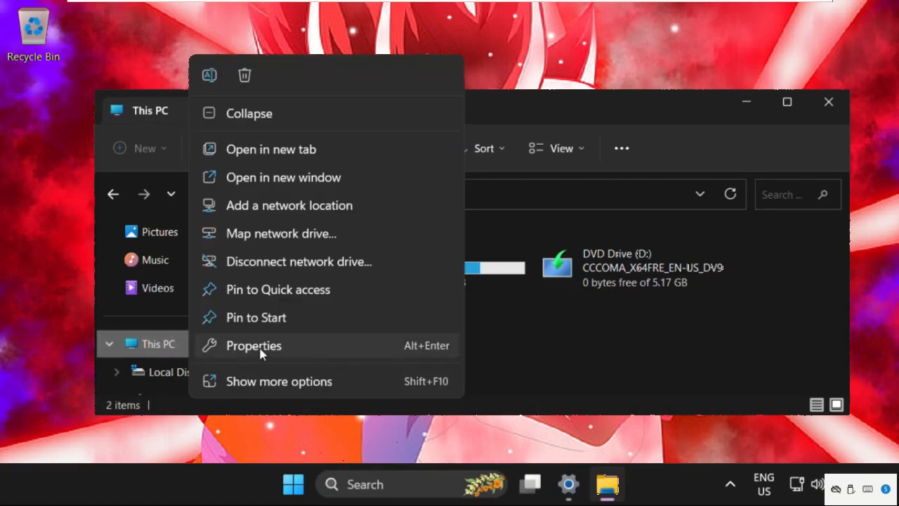
{"action": "left_click", "coordinate": [253, 346]}
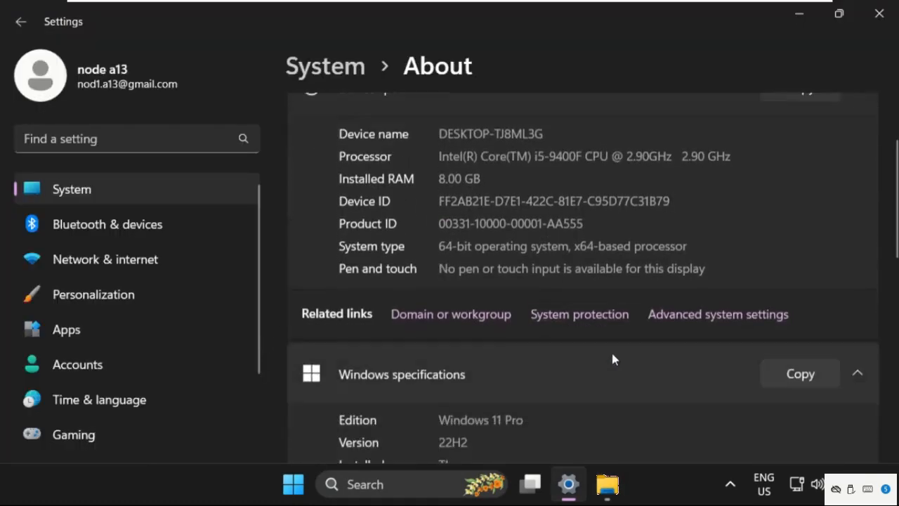
{"action": "left_click", "coordinate": [717, 315]}
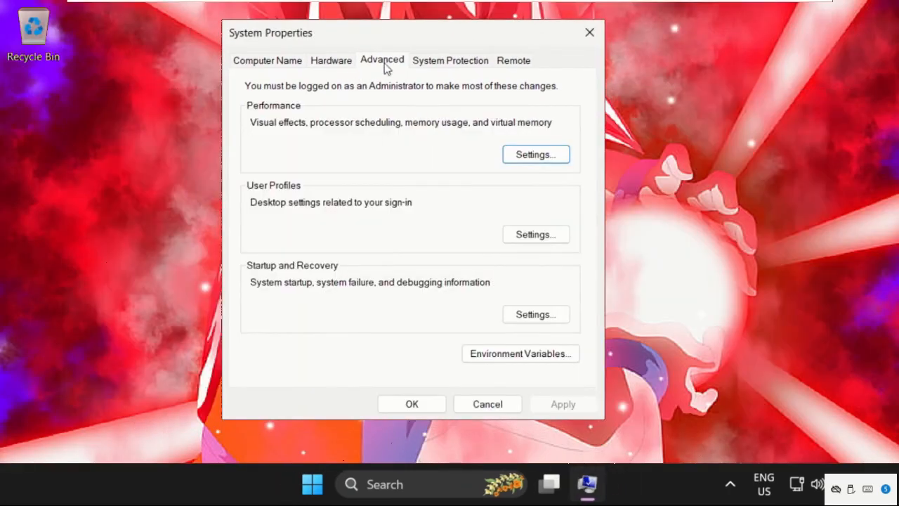
{"action": "mouse_move", "coordinate": [263, 110]}
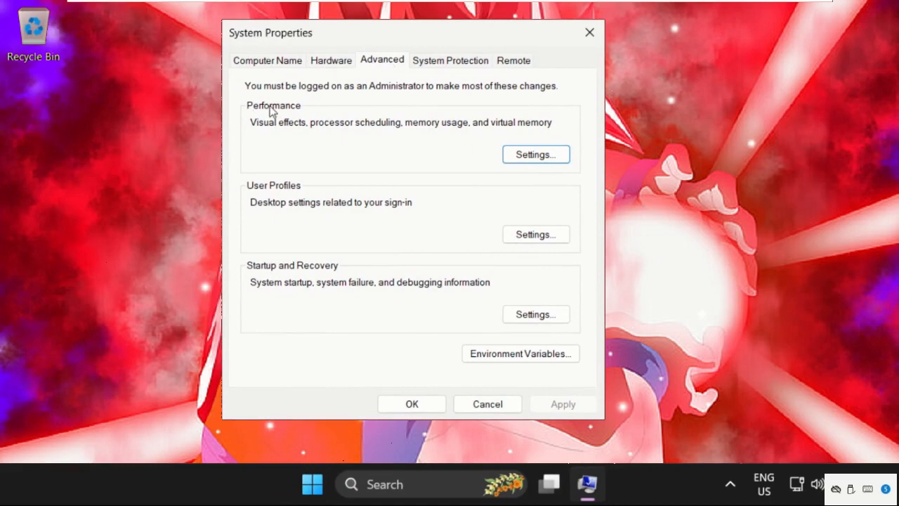
- Enable 'Show thumbnails instead of icons' in Performance Options and close both dialogs with OK
{"action": "left_click", "coordinate": [537, 153]}
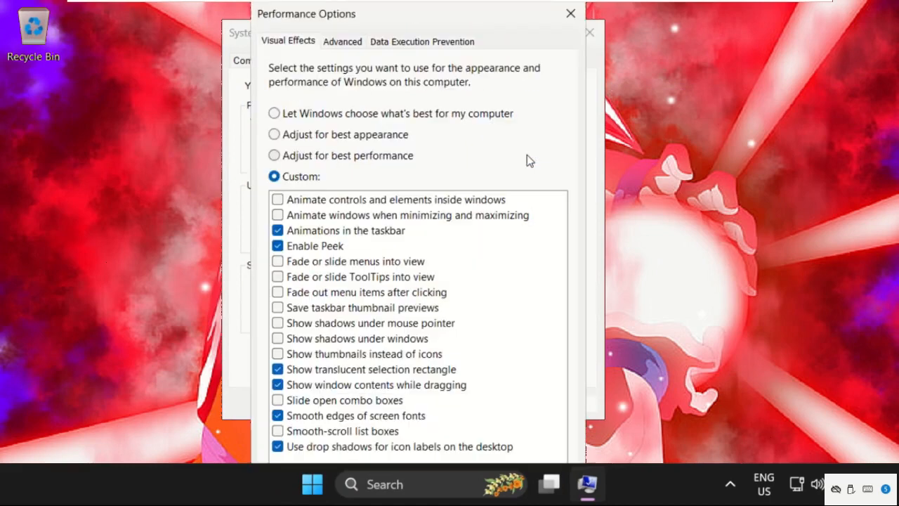
{"action": "mouse_move", "coordinate": [331, 373]}
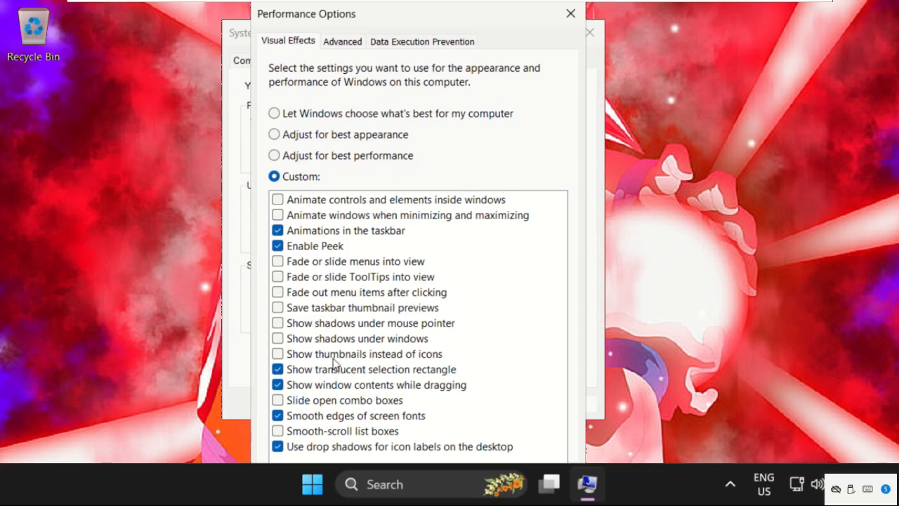
{"action": "mouse_move", "coordinate": [319, 362]}
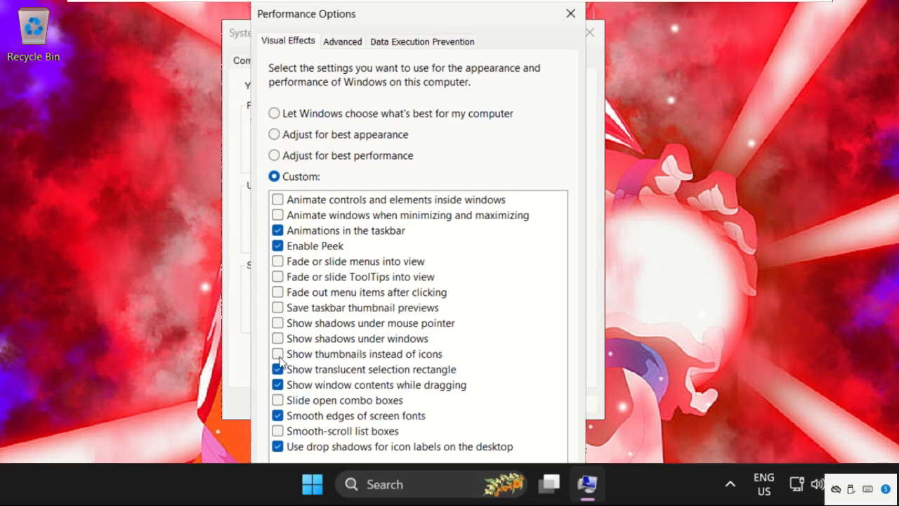
{"action": "left_click", "coordinate": [278, 353]}
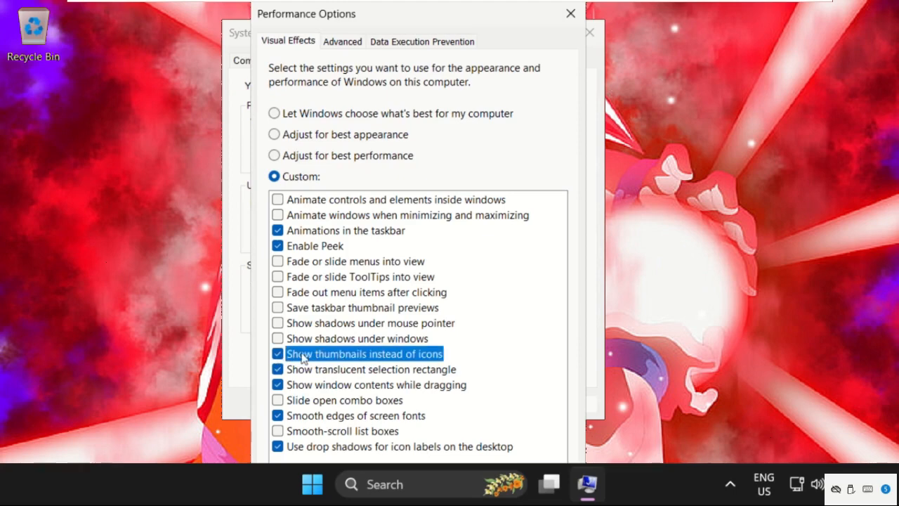
{"action": "left_click", "coordinate": [567, 14]}
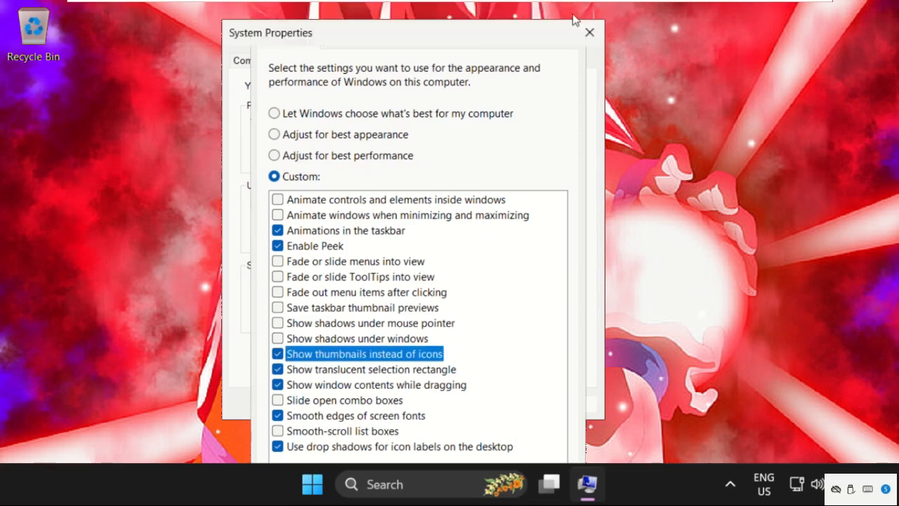
{"action": "left_click", "coordinate": [411, 404]}
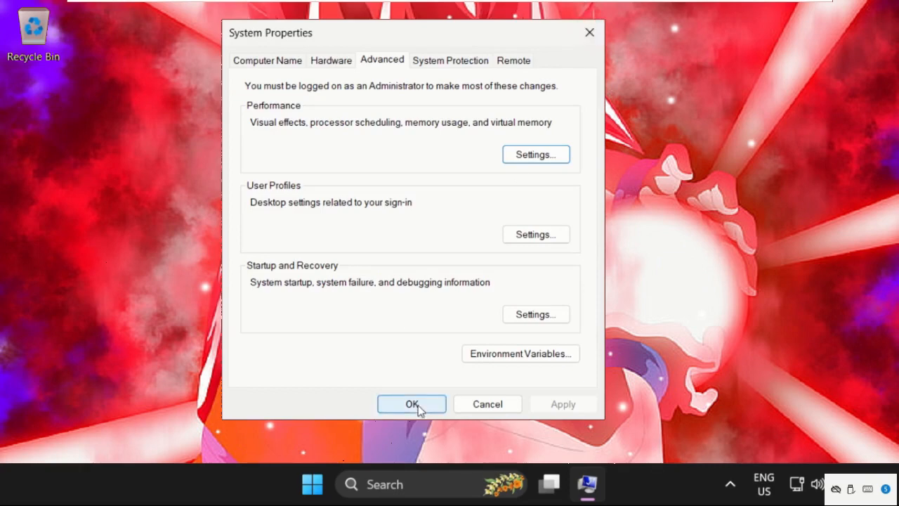
{"action": "left_click", "coordinate": [410, 403]}
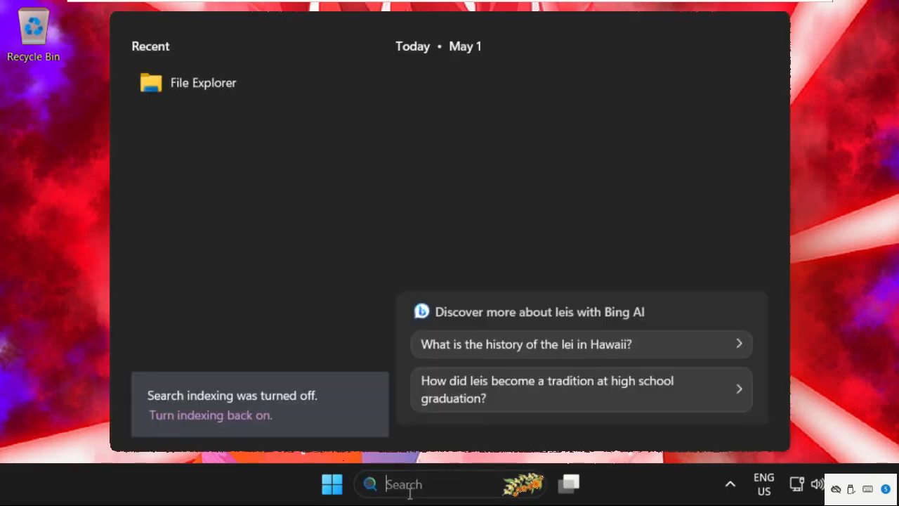
- Run Disk Cleanup on C: with only Thumbnails checked and confirm permanent deletion
{"action": "type", "text": "disk"}
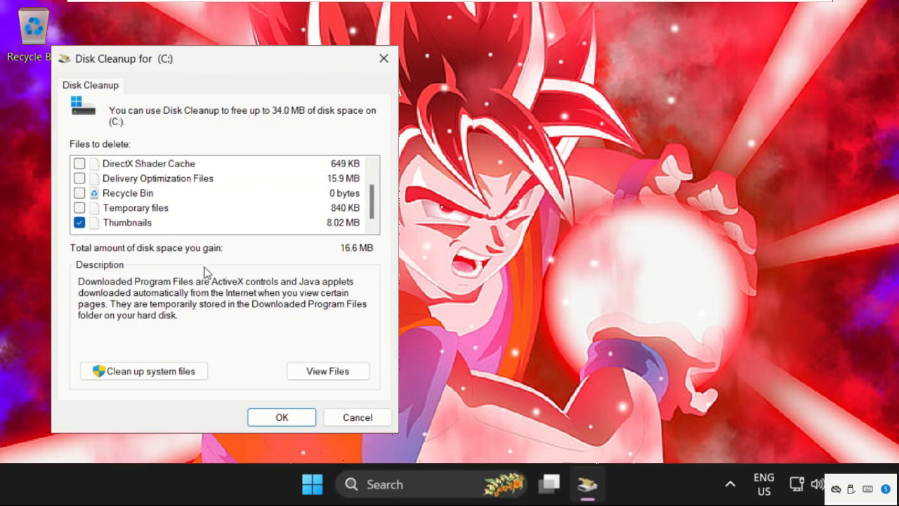
{"action": "left_click", "coordinate": [280, 417]}
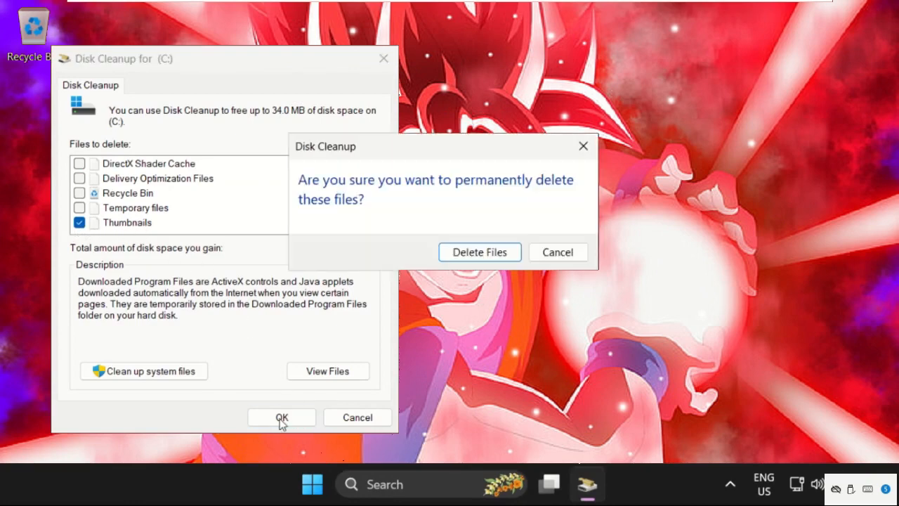
{"action": "left_click", "coordinate": [480, 252]}
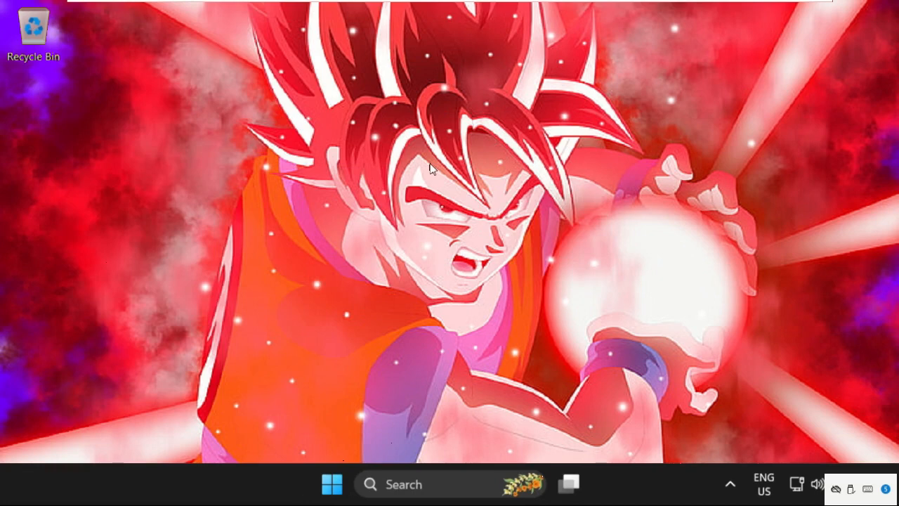
{"action": "mouse_move", "coordinate": [614, 393]}
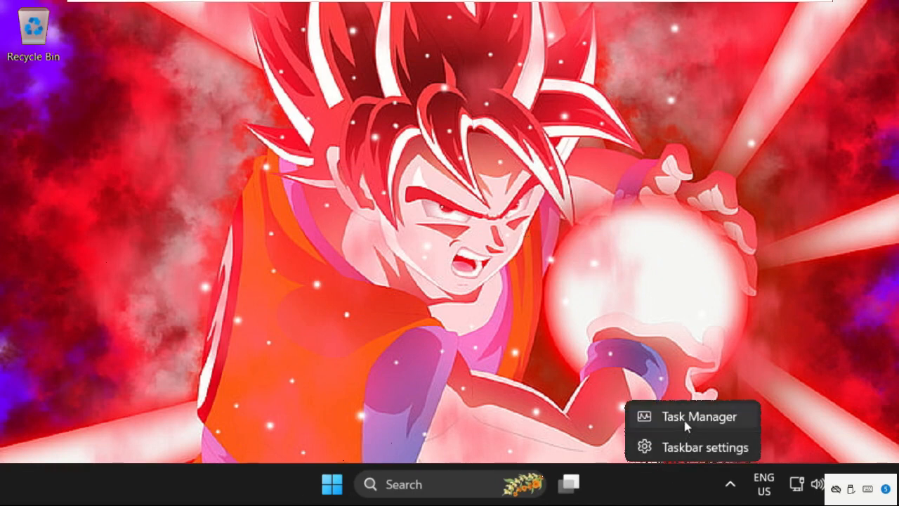
- Restart the Windows Explorer process from Task Manager's Processes list, then close Task Manager
{"action": "left_click", "coordinate": [698, 416]}
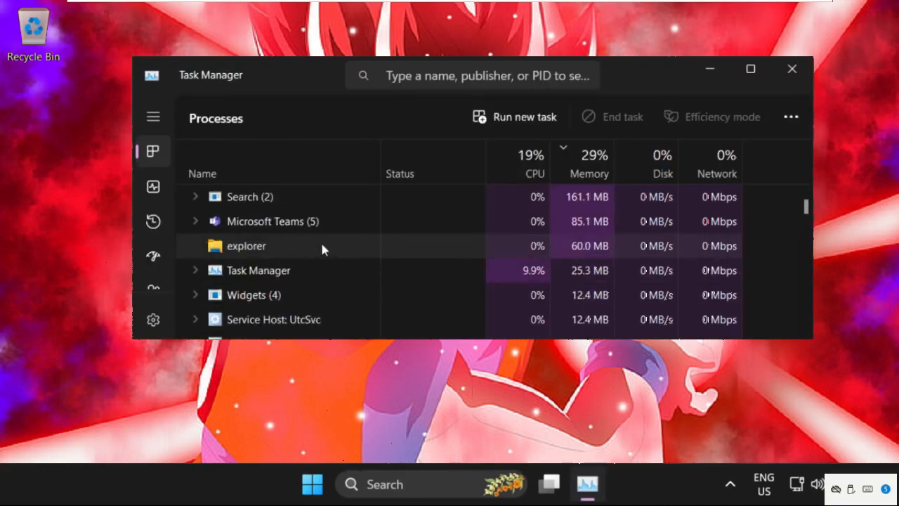
{"action": "scroll", "scroll_direction": "down", "scroll_amount": 3}
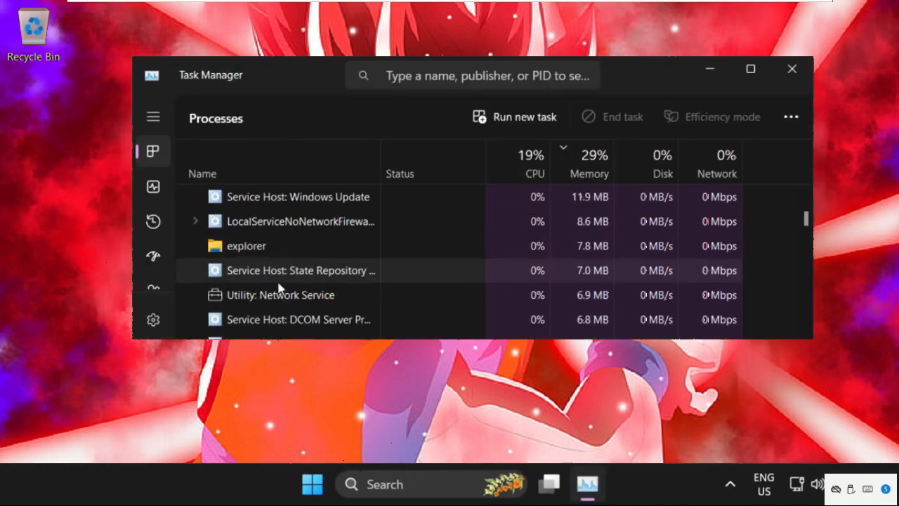
{"action": "left_click", "coordinate": [267, 288]}
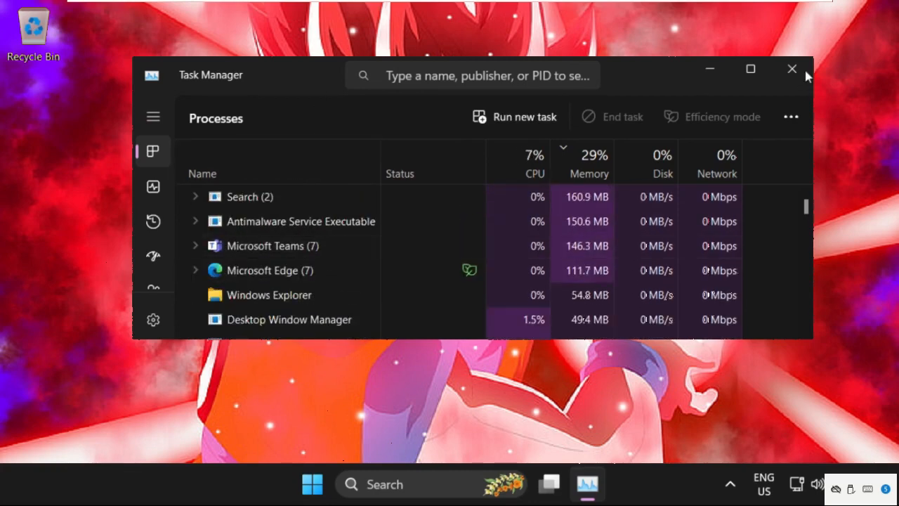
{"action": "left_click", "coordinate": [793, 69]}
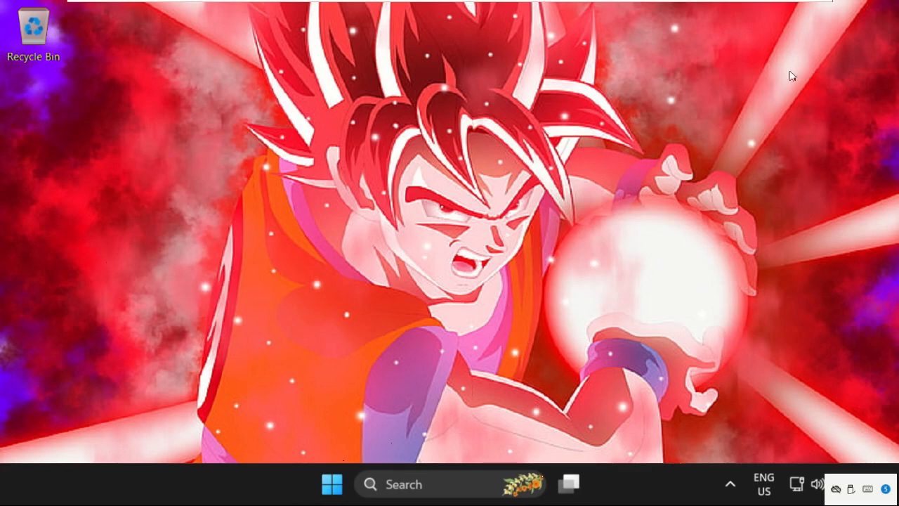
- Reopen File Explorer, go to Pictures and show its '...' See more menu
{"action": "right_click", "coordinate": [667, 484]}
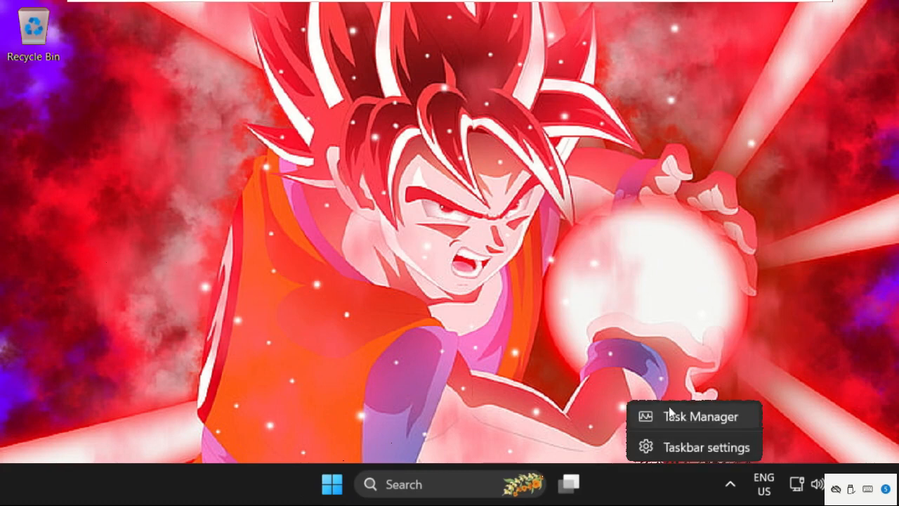
{"action": "mouse_move", "coordinate": [670, 416]}
{"action": "type", "text": "fil"}
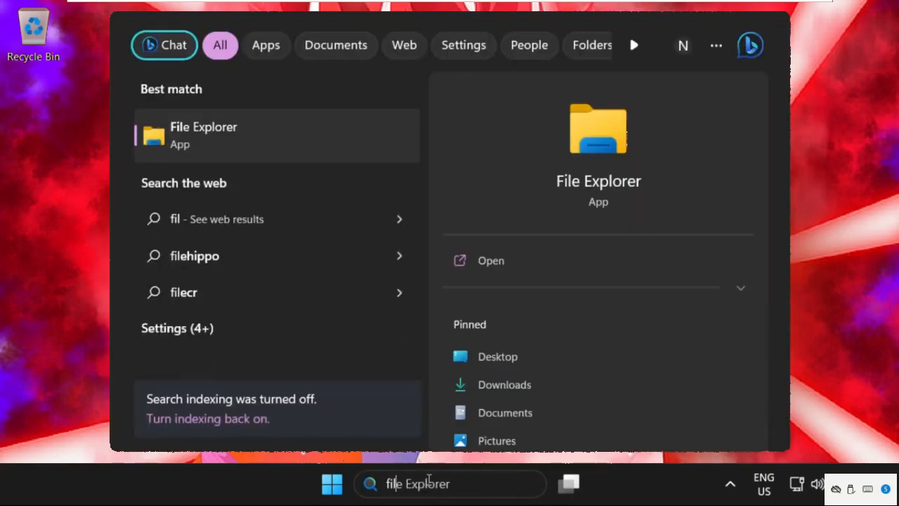
{"action": "mouse_move", "coordinate": [253, 150]}
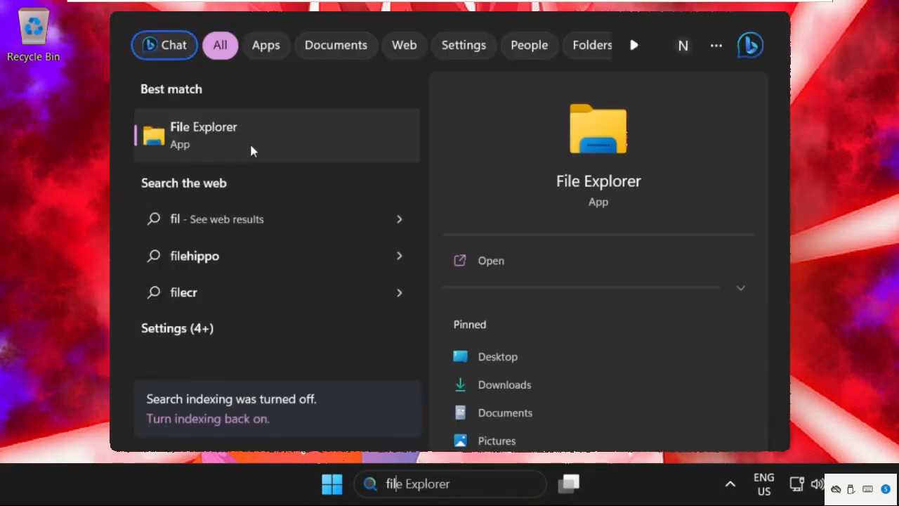
{"action": "left_click", "coordinate": [204, 134]}
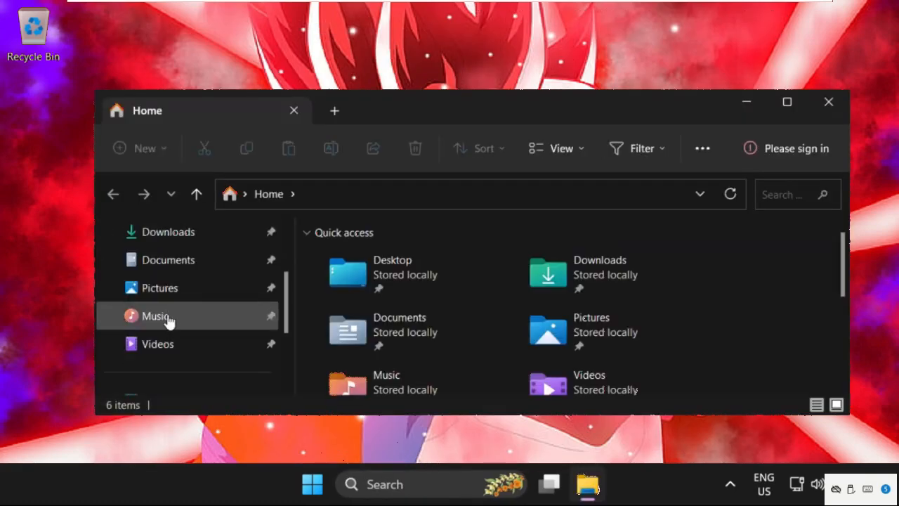
{"action": "left_click", "coordinate": [160, 287]}
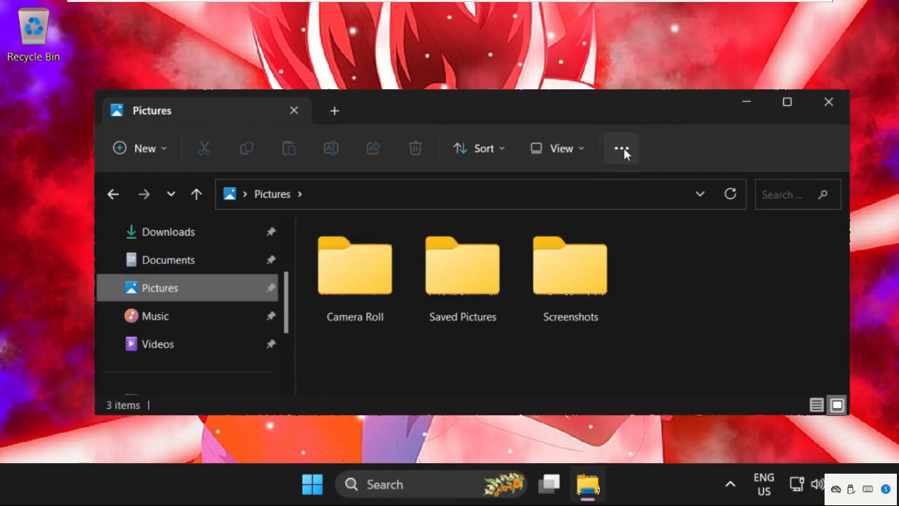
{"action": "left_click", "coordinate": [621, 148]}
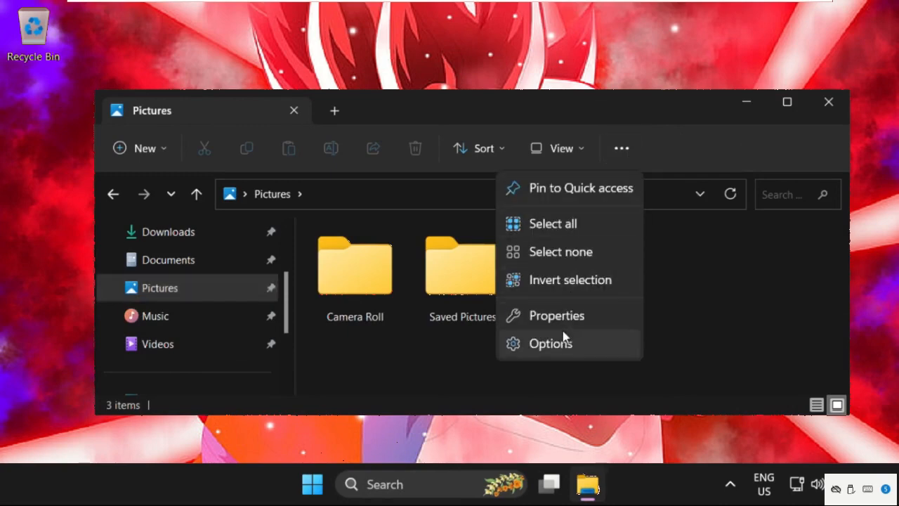
- Uncheck 'Always show icons, never thumbnails' in Folder Options View, apply it, and close Explorer
{"action": "left_click", "coordinate": [550, 343]}
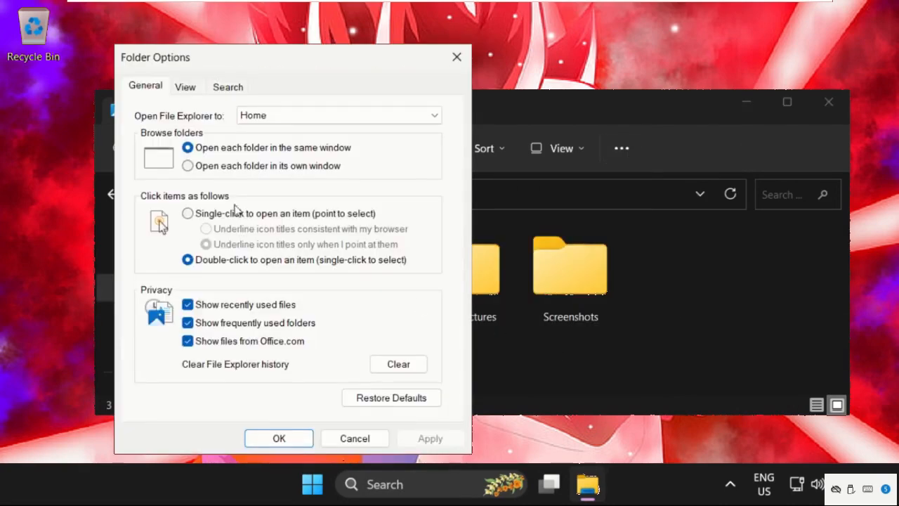
{"action": "left_click", "coordinate": [186, 87]}
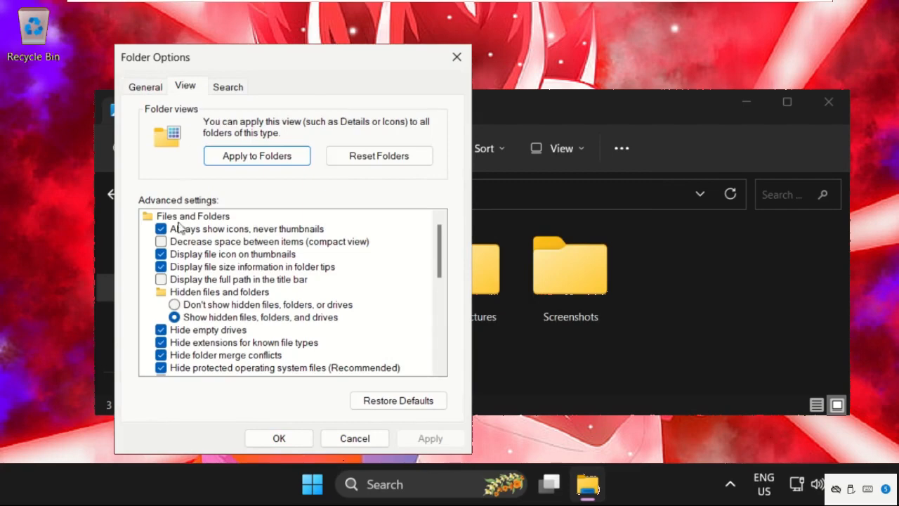
{"action": "mouse_move", "coordinate": [196, 236]}
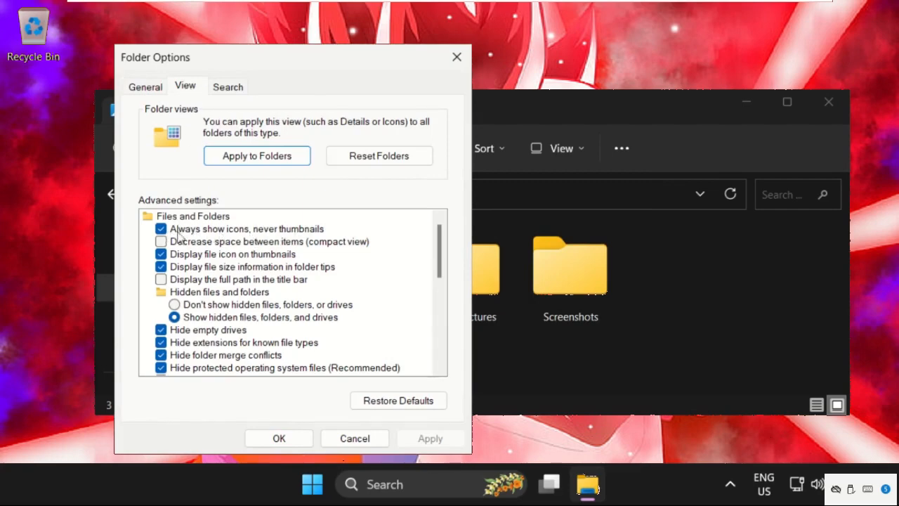
{"action": "left_click", "coordinate": [160, 227]}
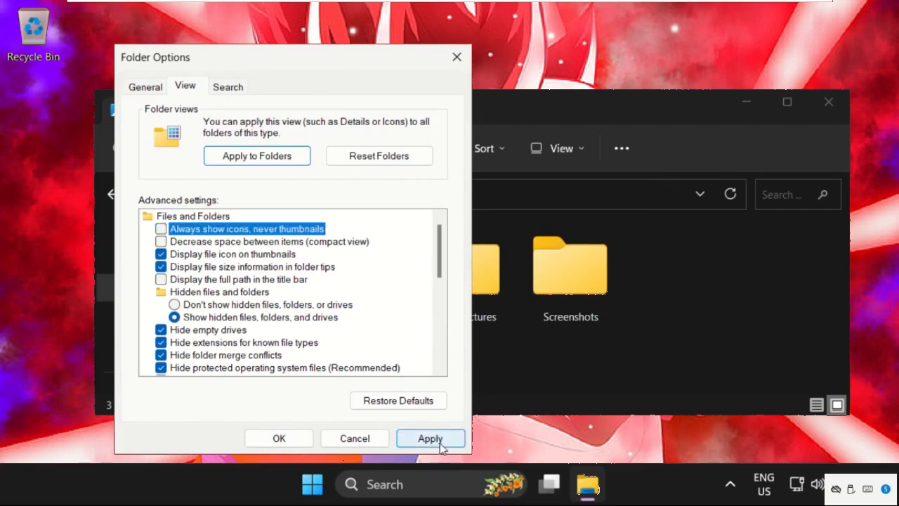
{"action": "left_click", "coordinate": [430, 438]}
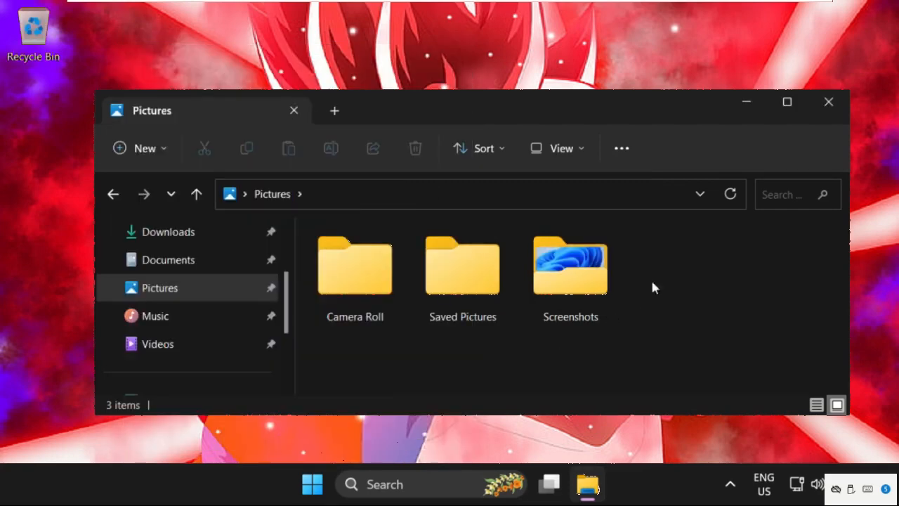
{"action": "left_click", "coordinate": [829, 101]}
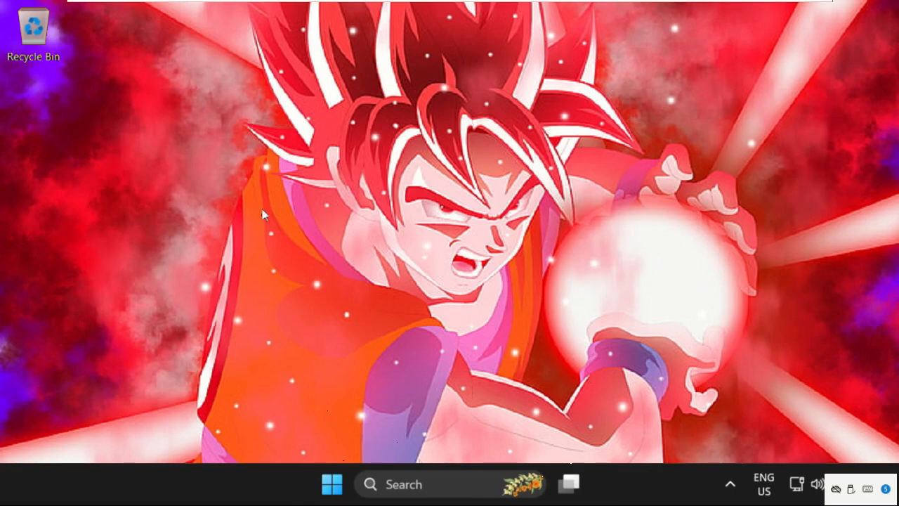